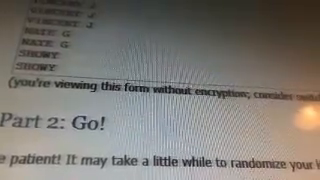
{"action": "scroll", "scroll_direction": "down", "scroll_amount": 3}
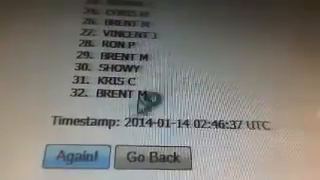